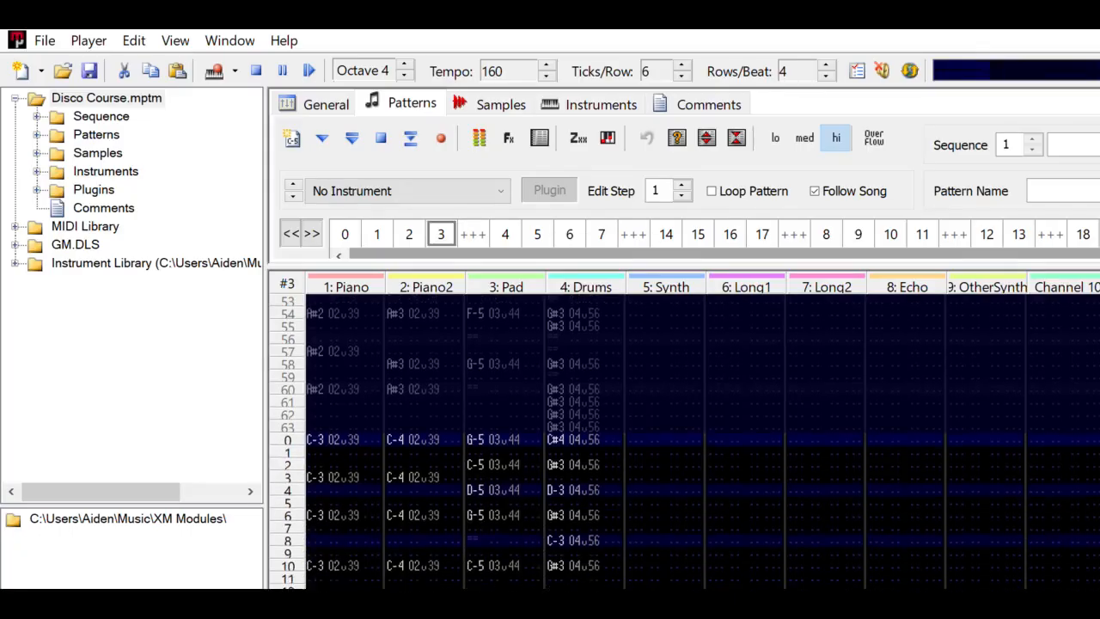
Extend the Debug.Log string in Siren.cs to read "Editing canbe really easy in Vim".
scroll(down, 3)
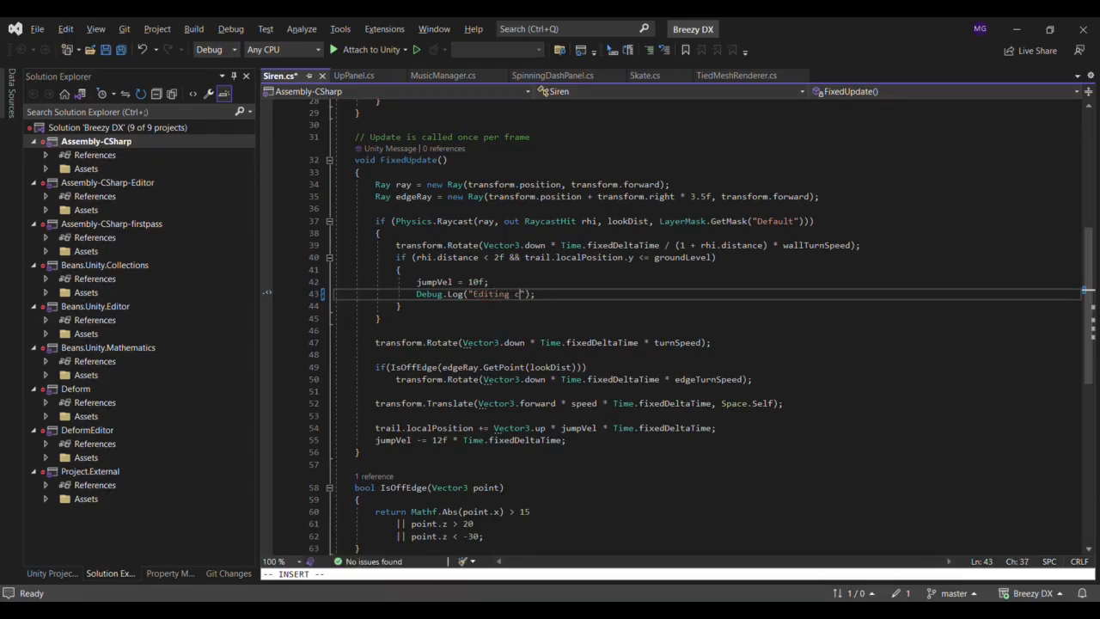
text(anbe really)
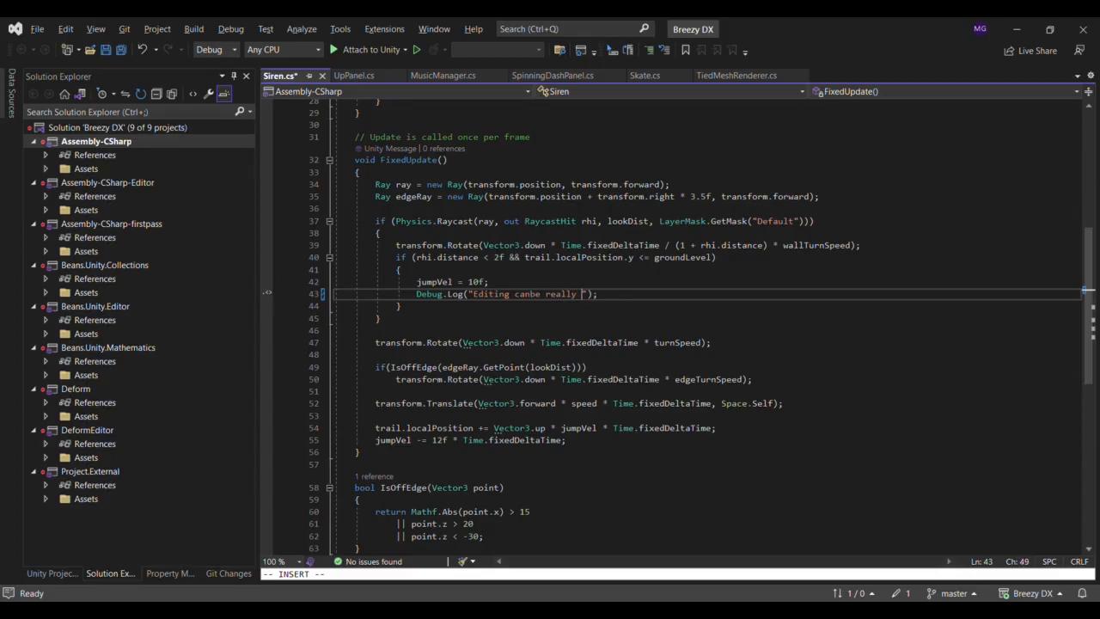
text(easy in Vim)
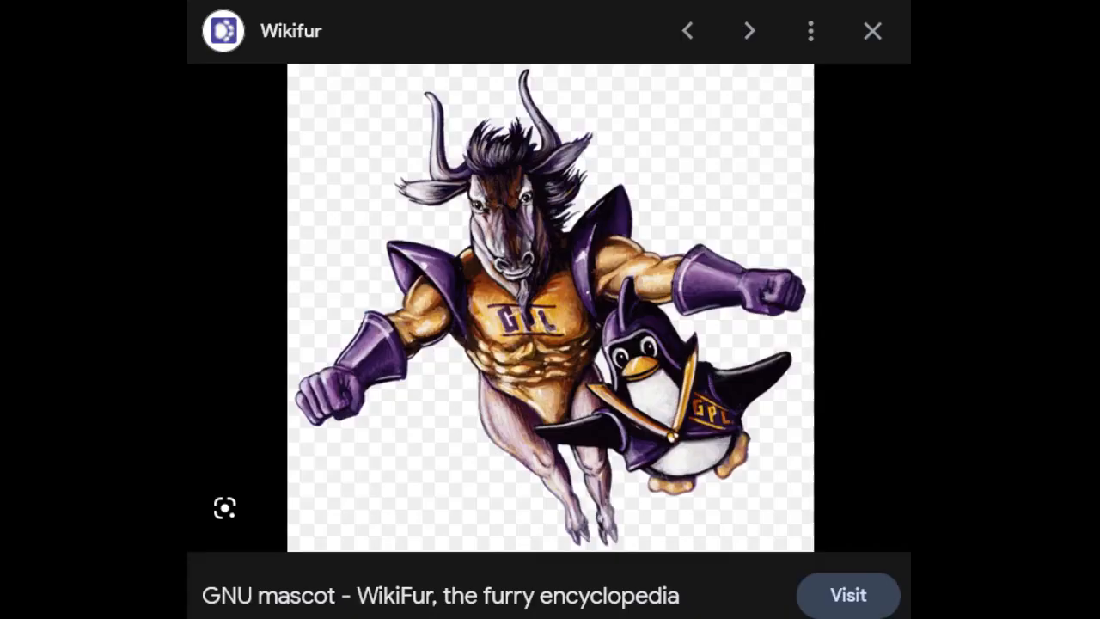
Switch from the browser image results to the GIMP window with the hand-lettered layer-mask canvas.
click(874, 31)
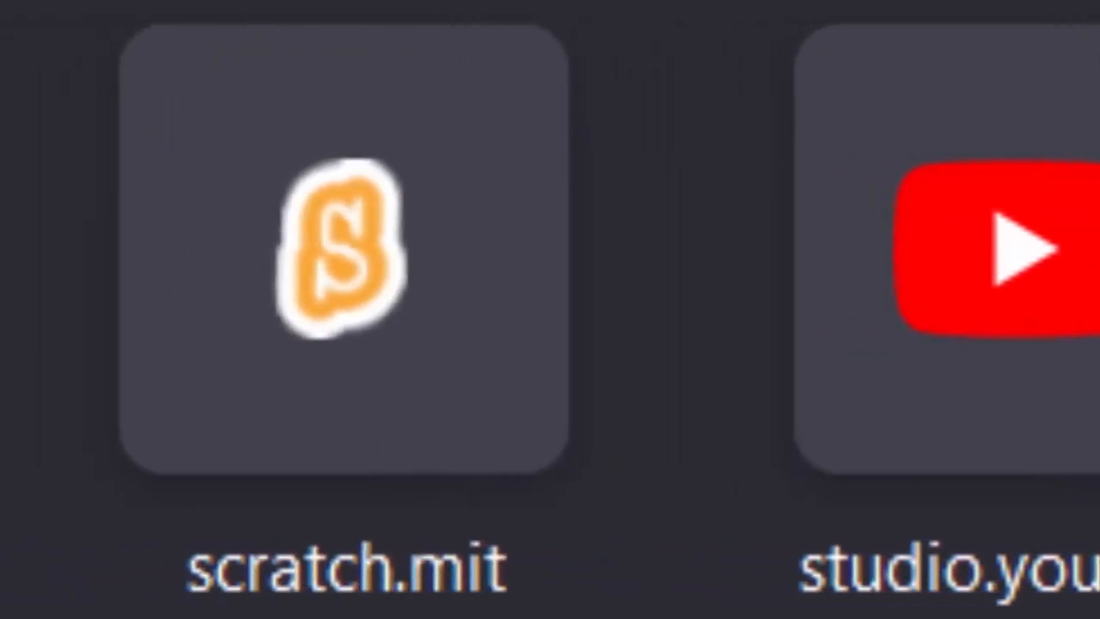
click(346, 249)
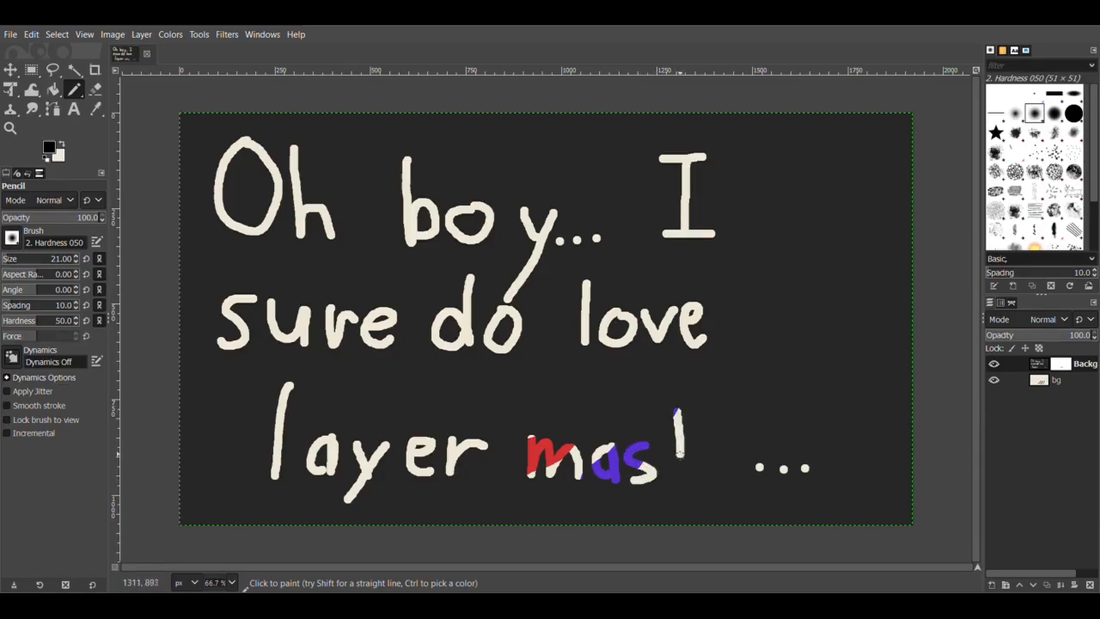
click(687, 464)
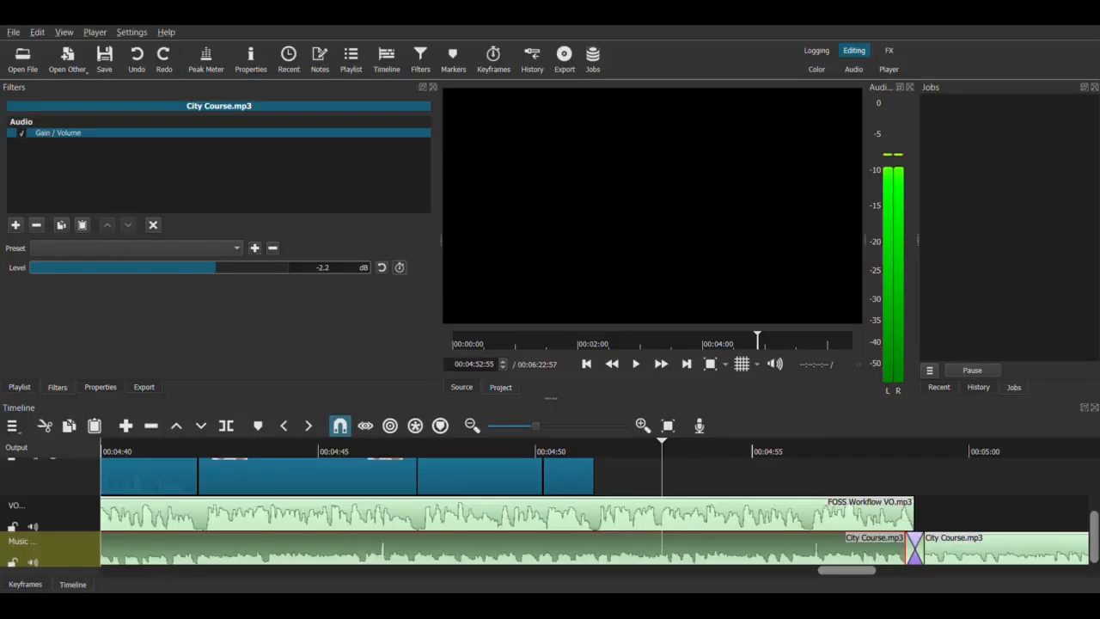
drag(190, 268, 176, 268)
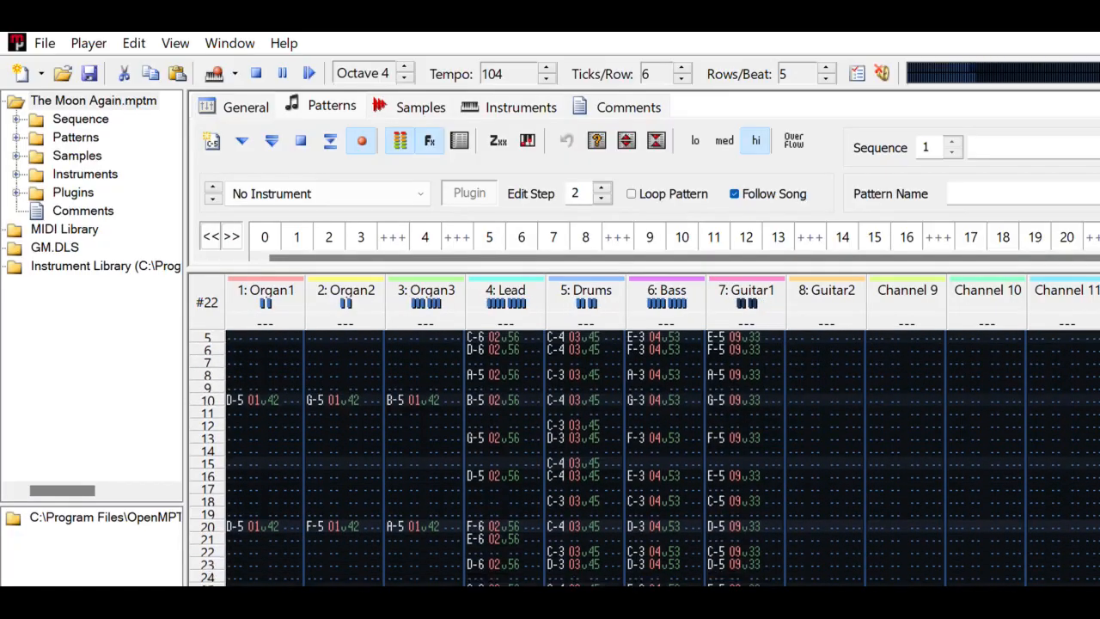
scroll(down, 3)
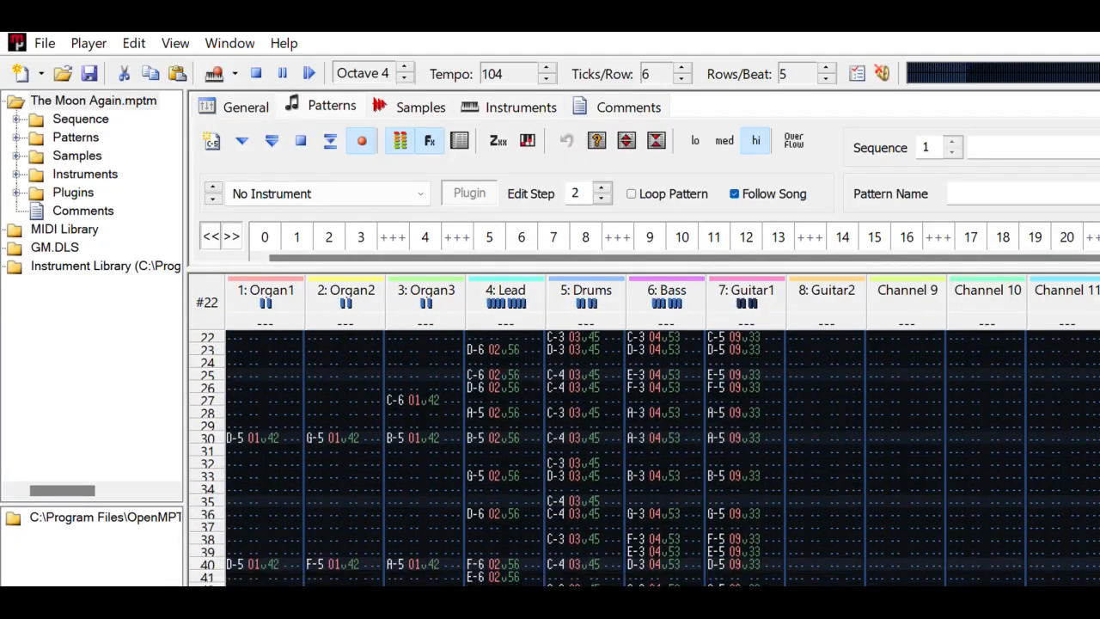